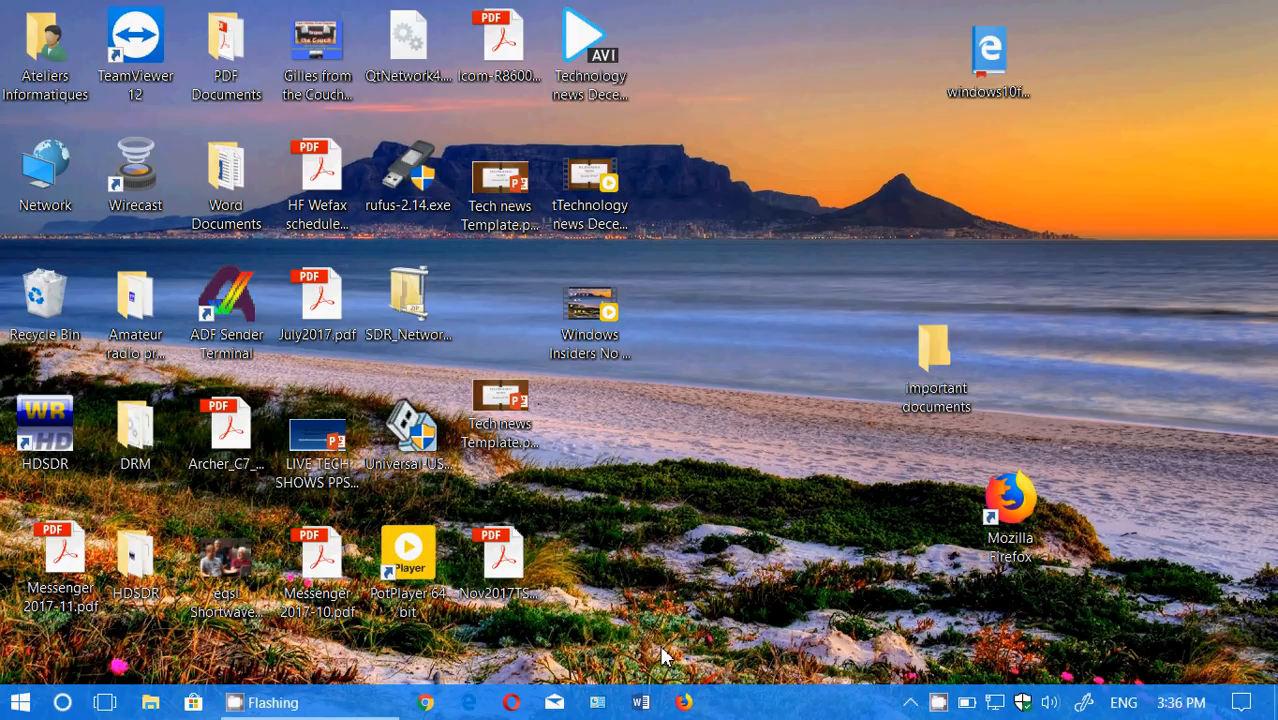
- Open the Action Center panel from the taskbar's right end to view the quick action tiles
click(1239, 703)
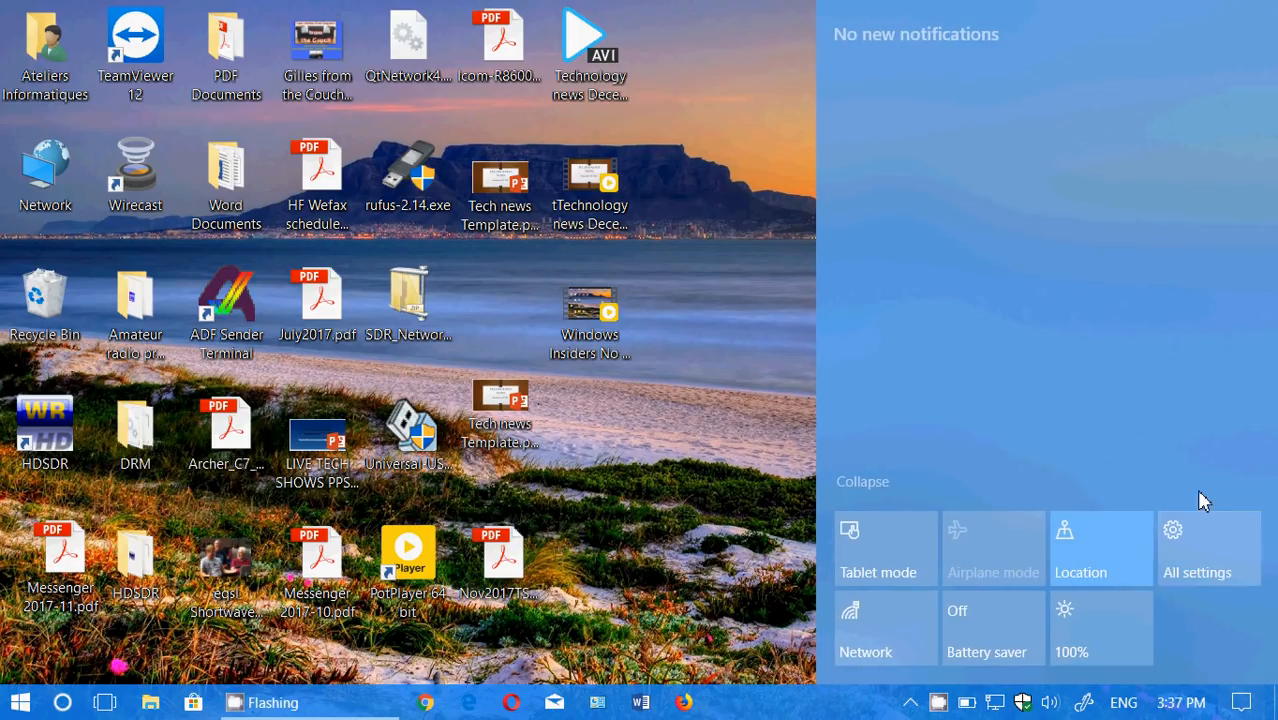